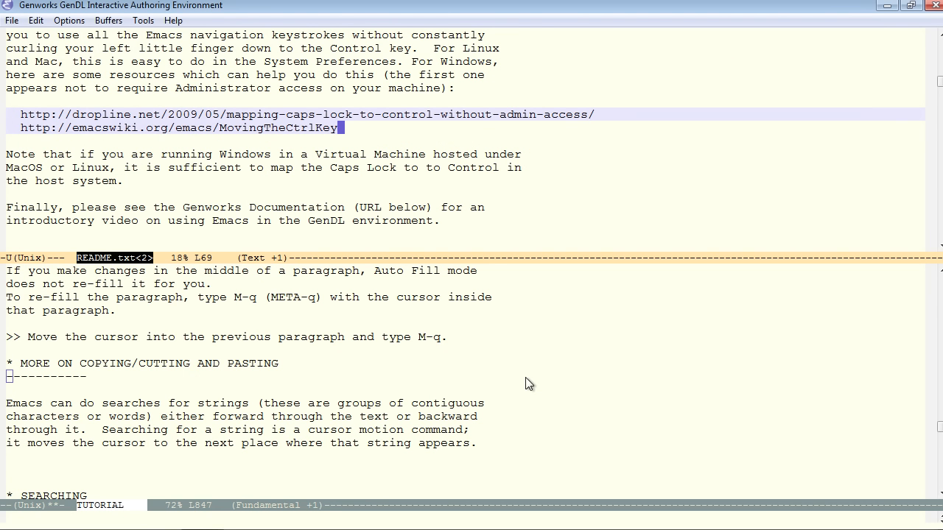
mouse_move(479, 135)
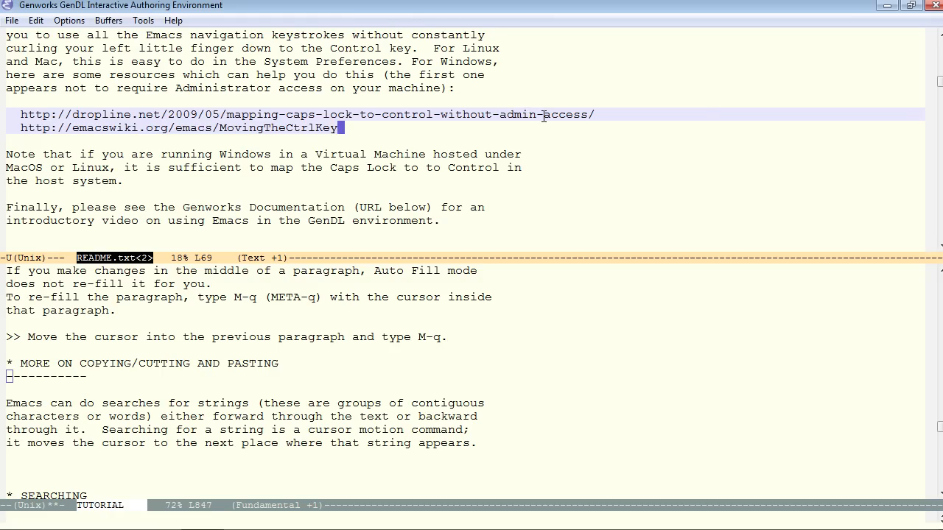
mouse_move(585, 118)
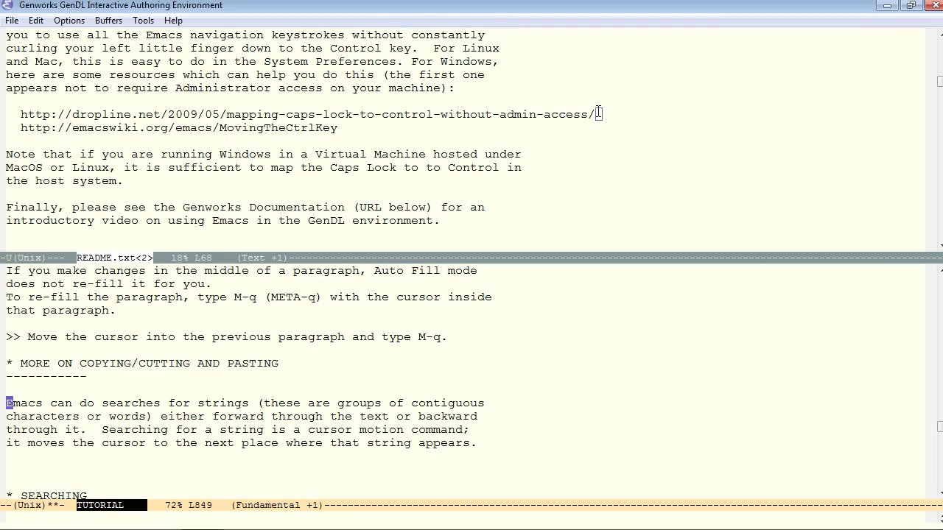
Step: Set the mark at the start of the string-search paragraph's opening words for copying
text(fd)
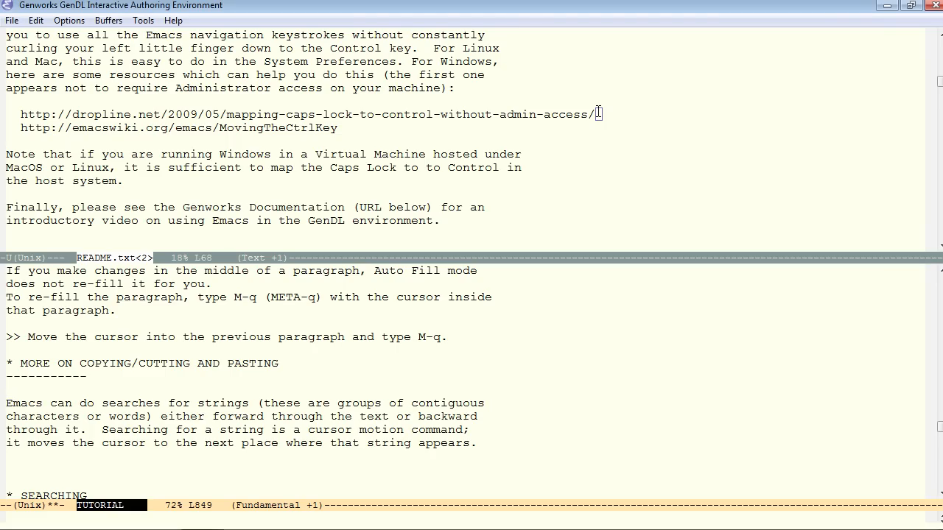
key(ctrl+space)
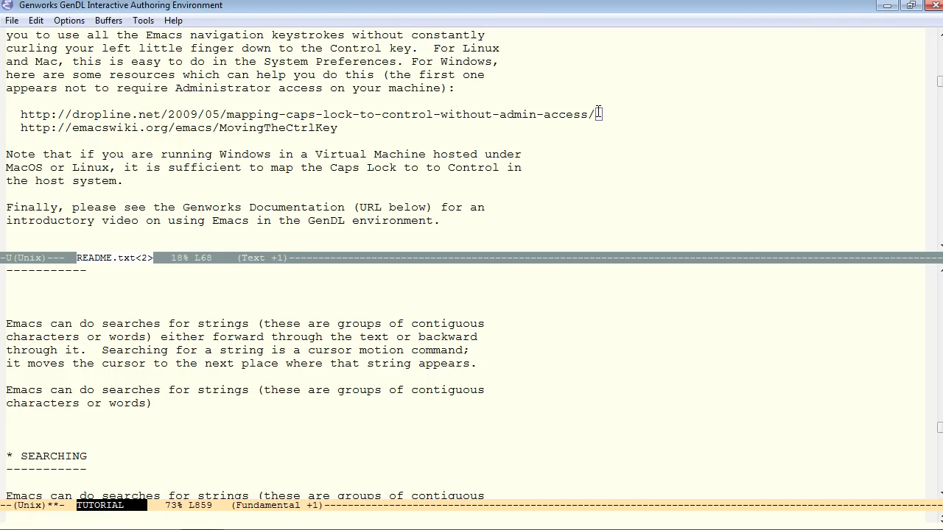
Step: Show the Edit menu with its Undo, Cut, Copy and Paste commands
click(35, 20)
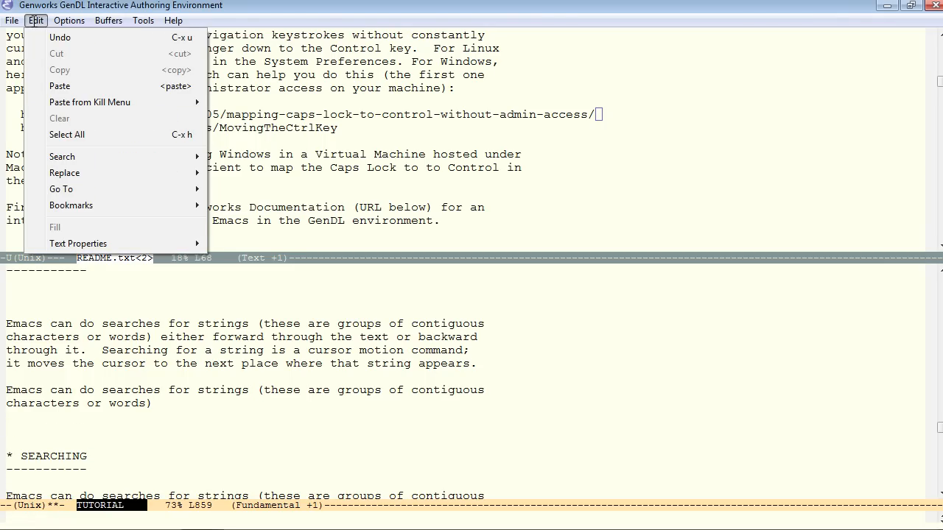
mouse_move(60, 86)
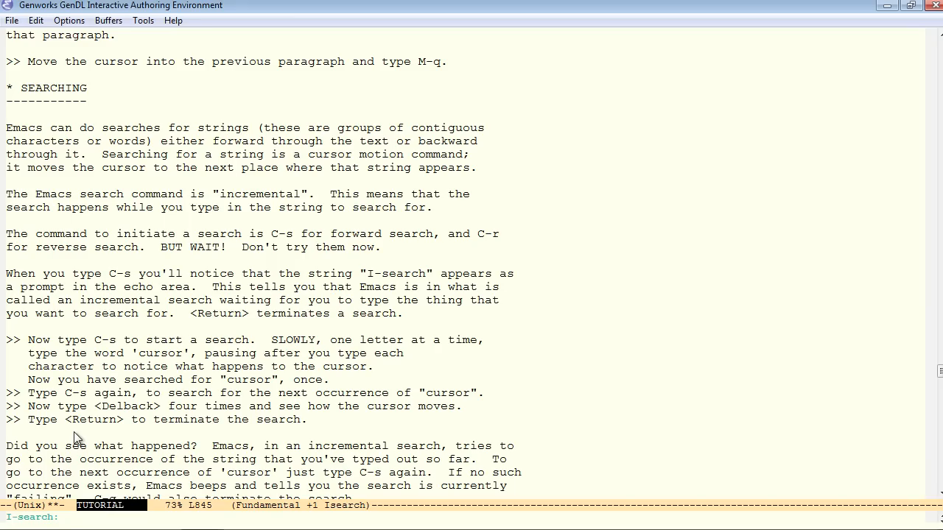
Step: Run an incremental forward search for 'inc' then 'incr', trim it back and cancel it
text(inc)
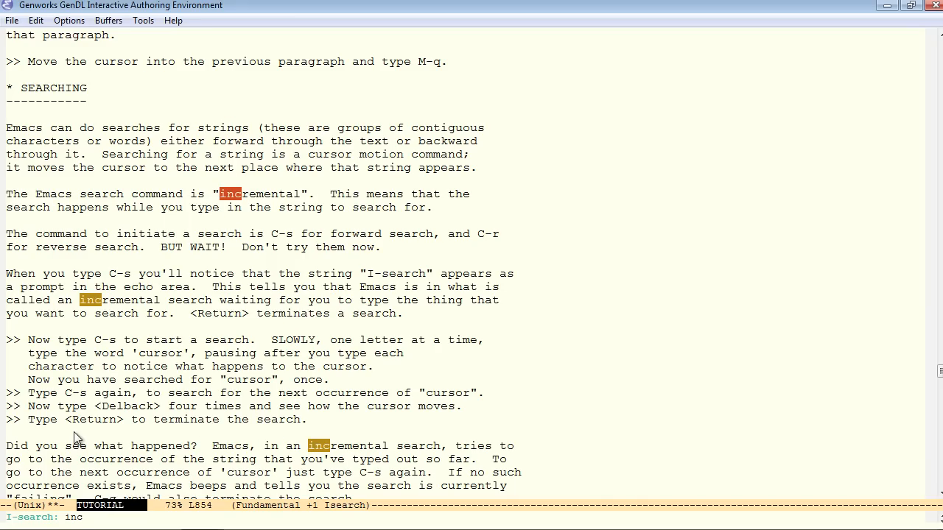
text(r)
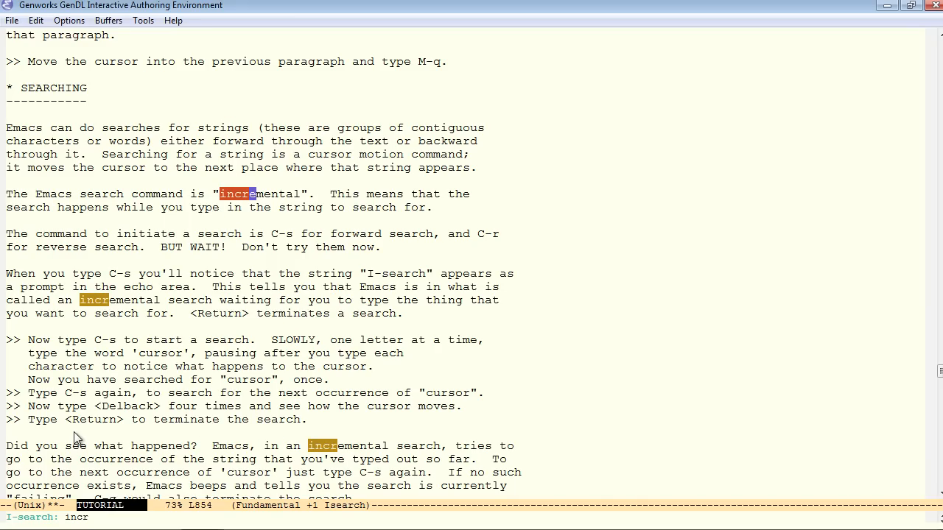
key(BackSpace)
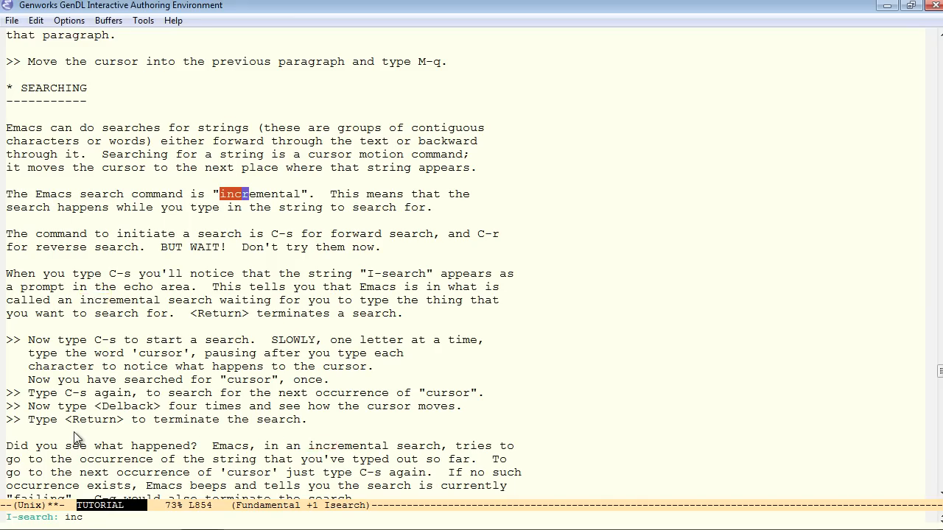
key(BackSpace)
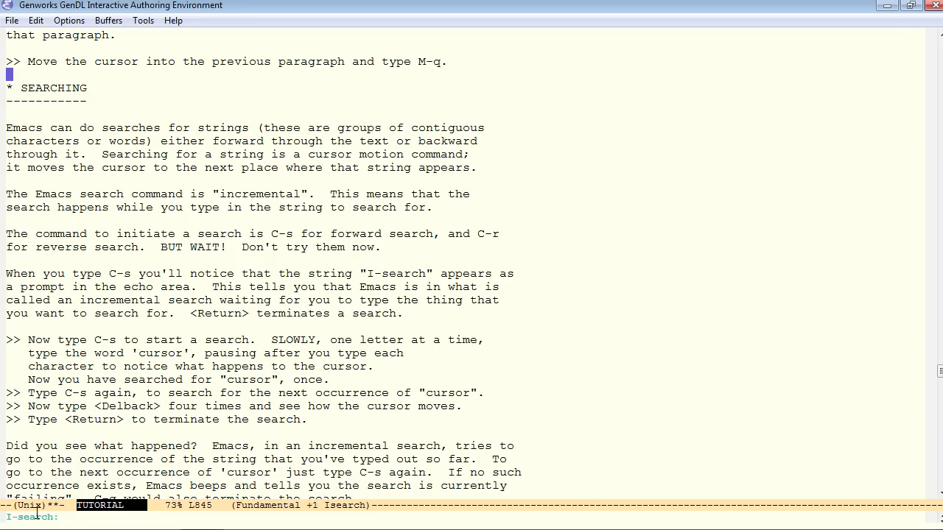
mouse_move(309, 331)
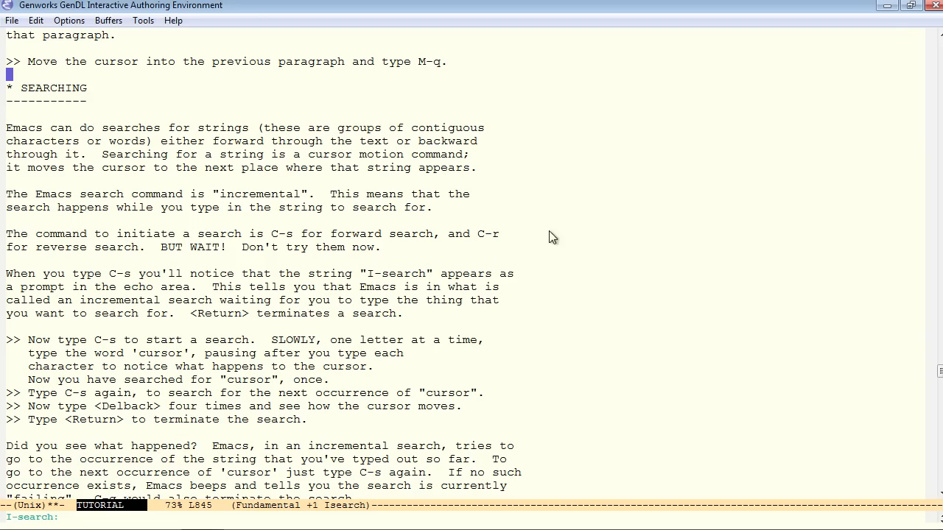
Step: Search forward for 'termi', landing on the line about Return terminating a search
text(termi)
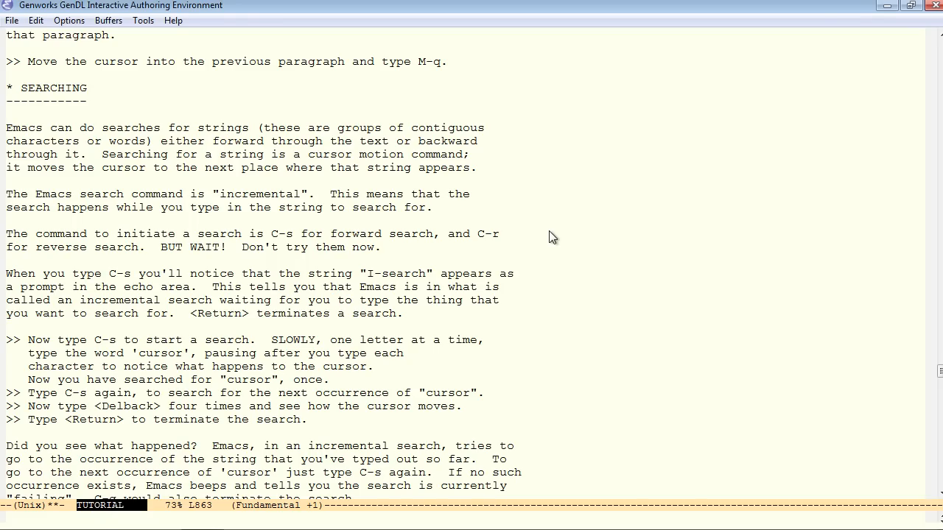
Step: Search backward for 'comman', then forward for 'increm'
text(comm)
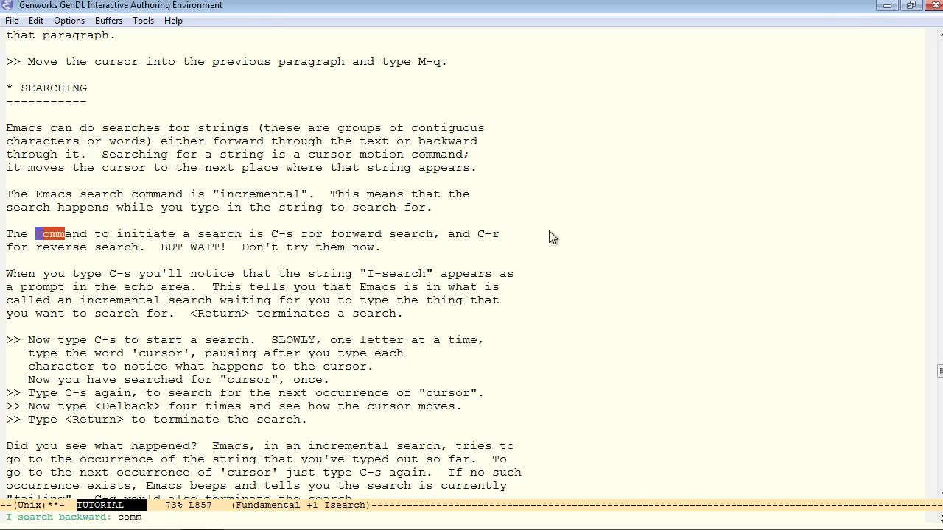
text(an)
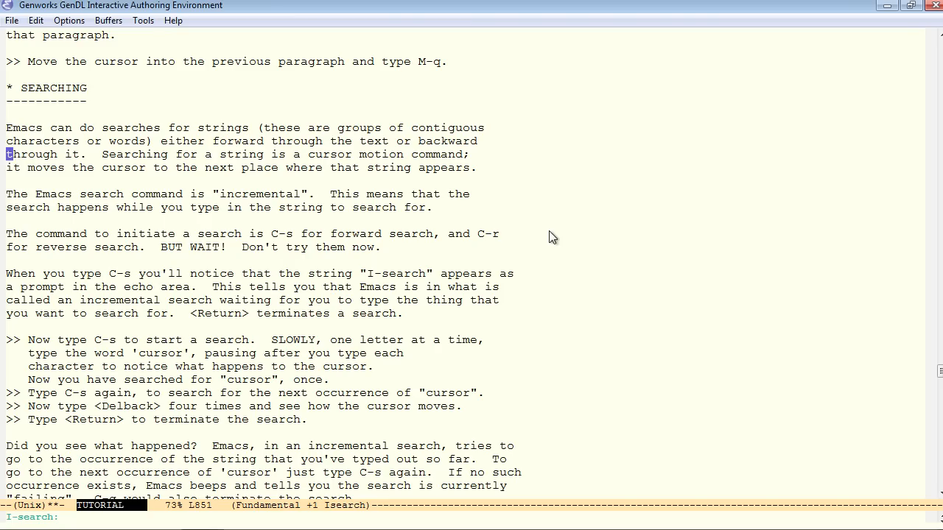
text(increm)
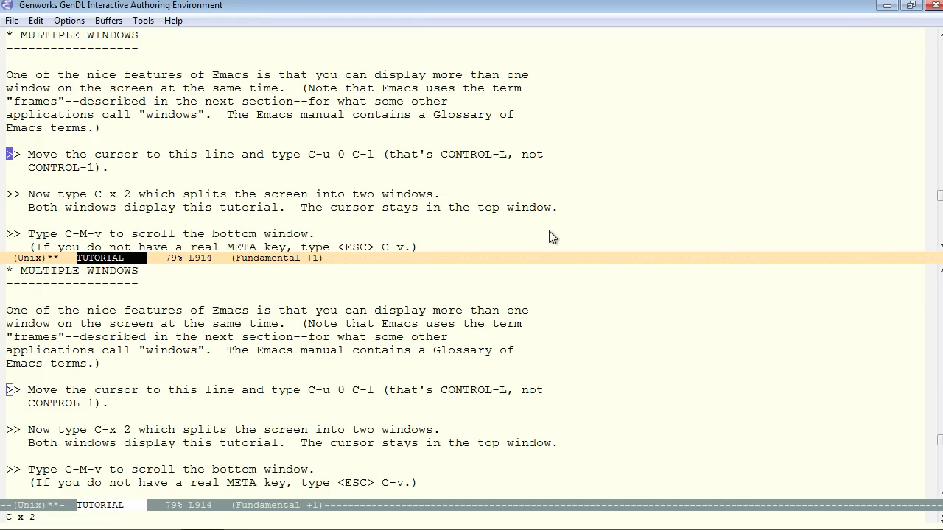
mouse_move(704, 234)
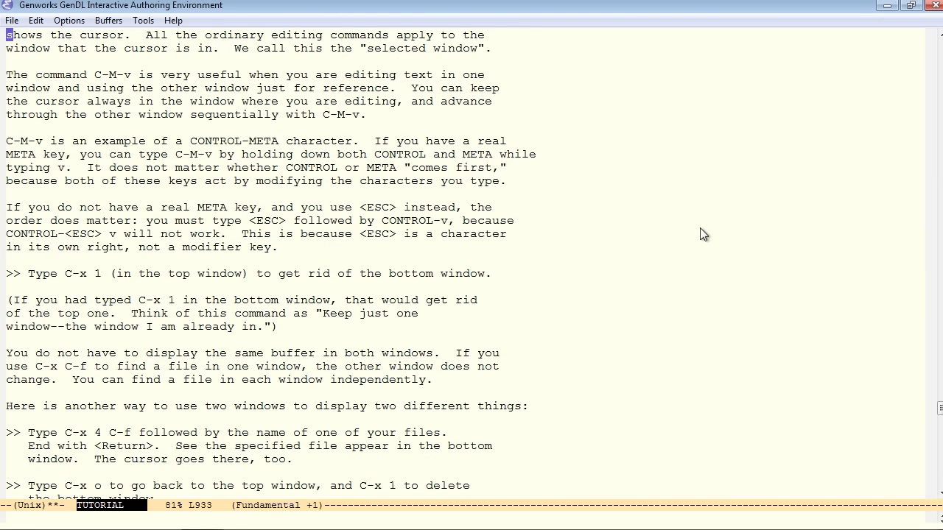
Step: Scroll the single tutorial window down to the GETTING MORE HELP section
scroll(down, 3)
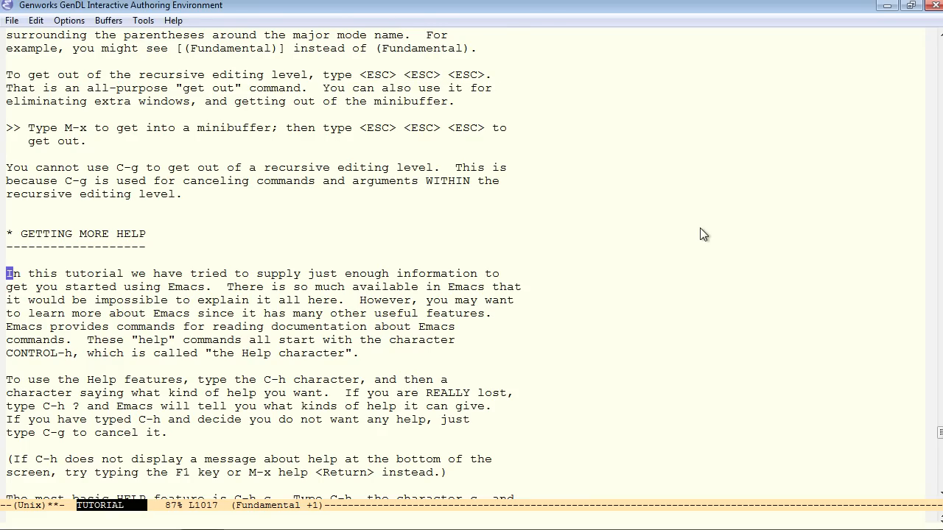
scroll(down, 3)
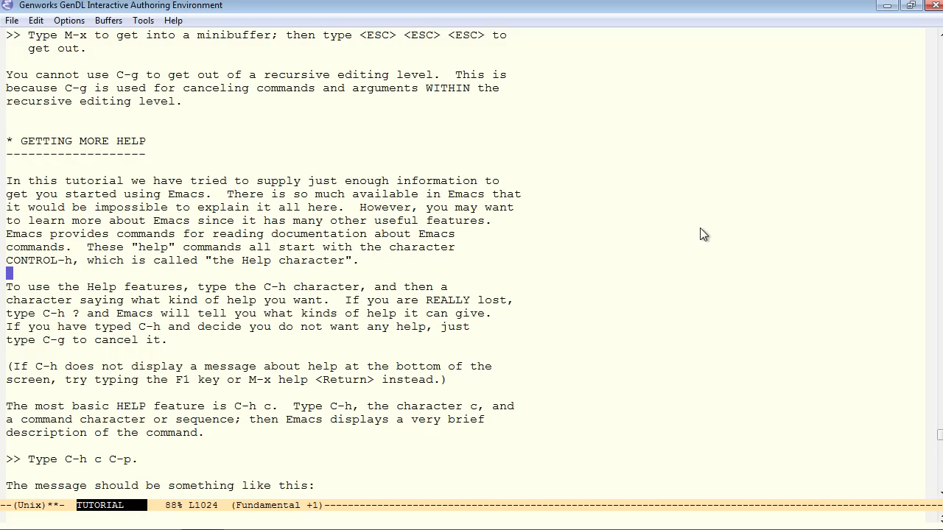